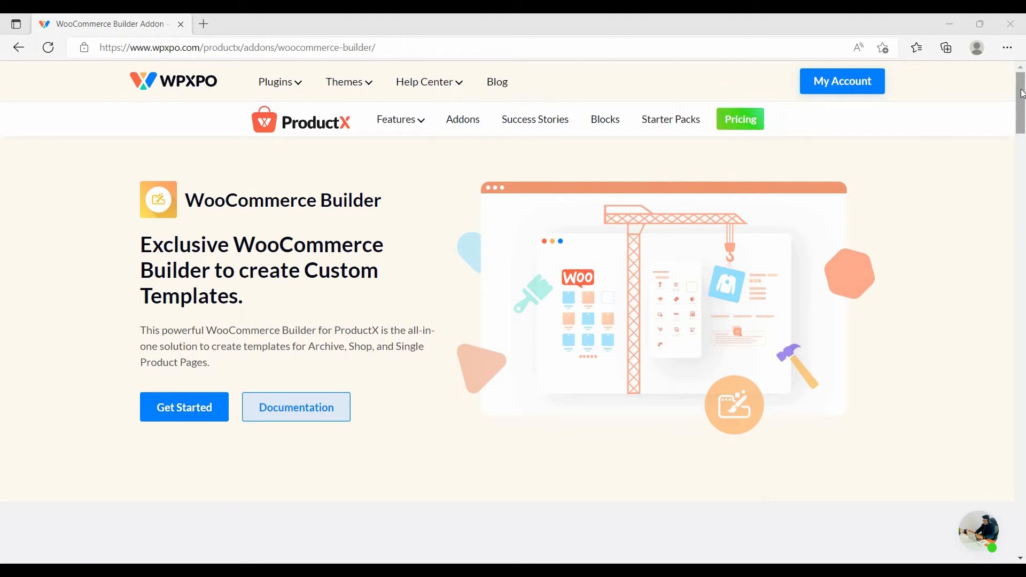
Scroll through the WooCommerce Builder feature page and the default localhost shop product list
scroll("down", 3)
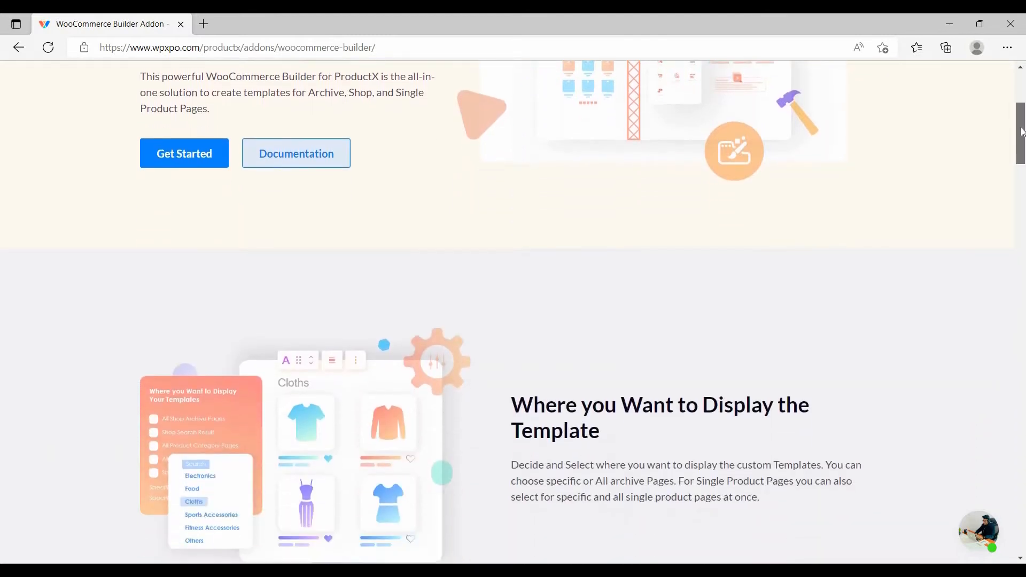
scroll("down", 3)
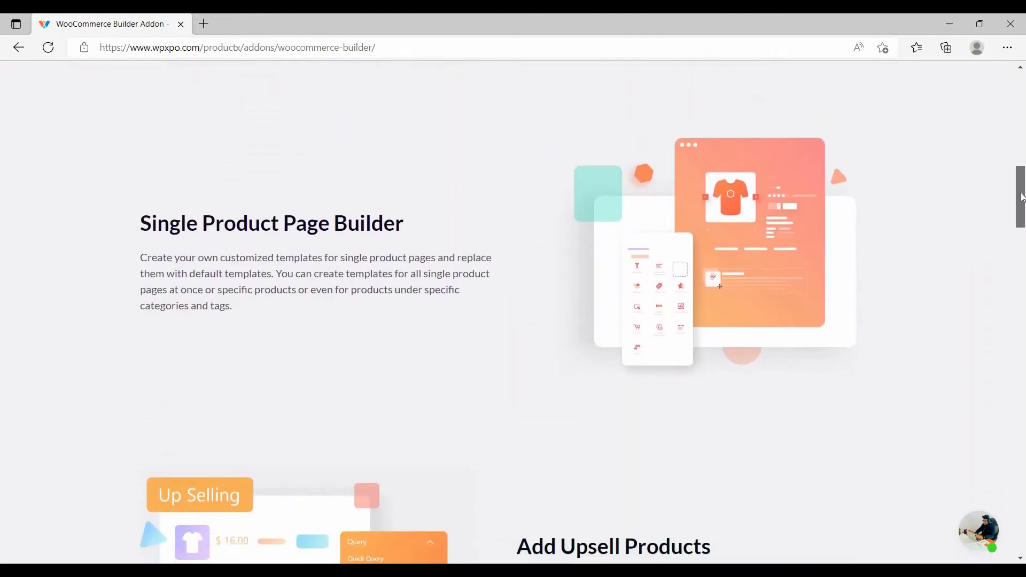
scroll("down", 3)
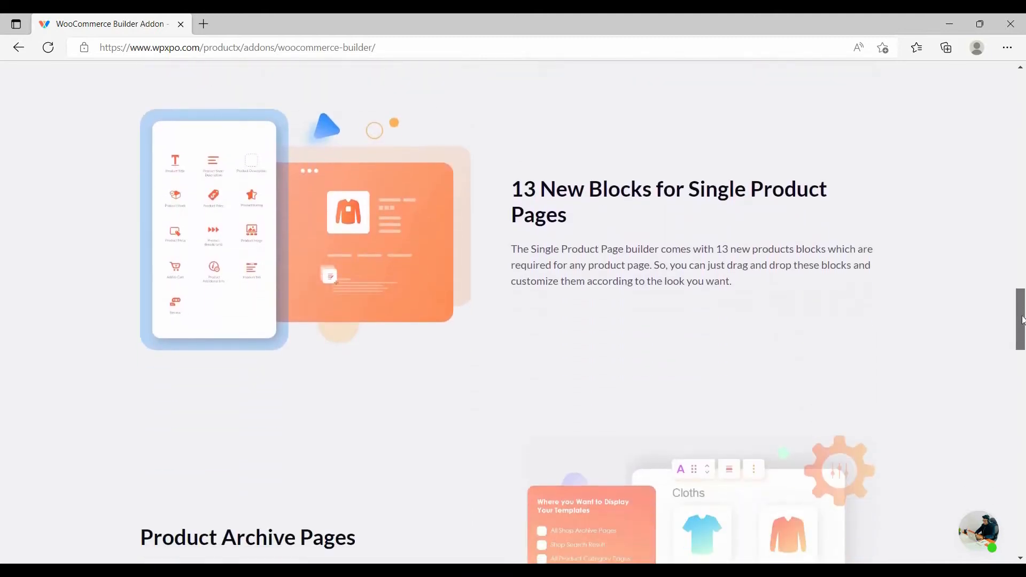
scroll("down", 3)
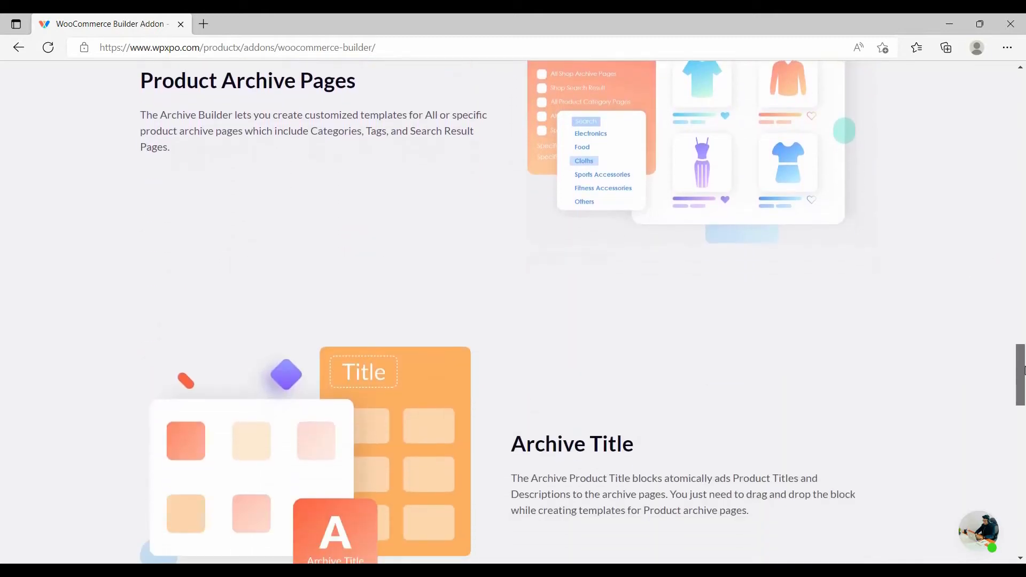
scroll("down", 3)
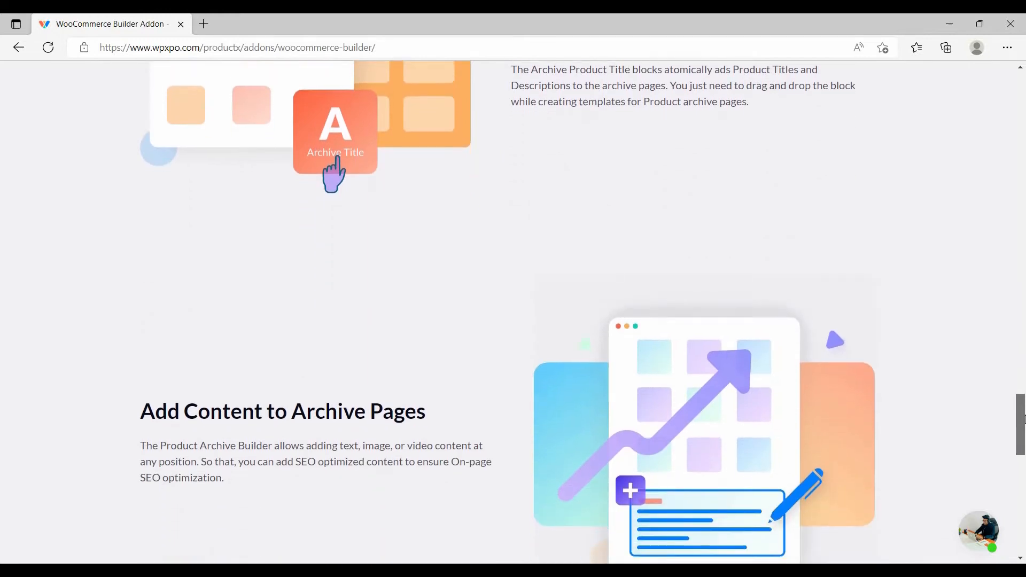
scroll("down", 3)
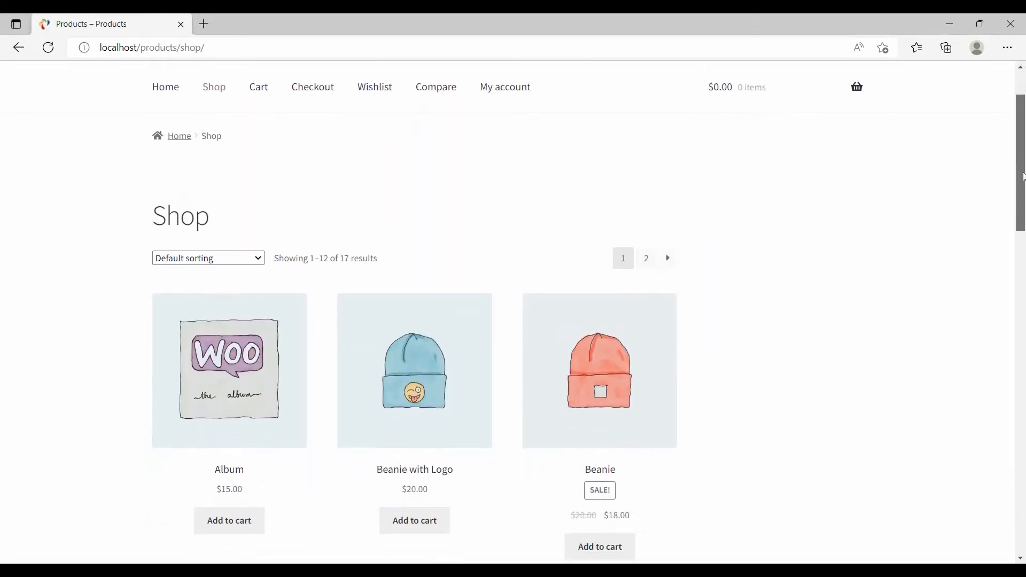
scroll("down", 3)
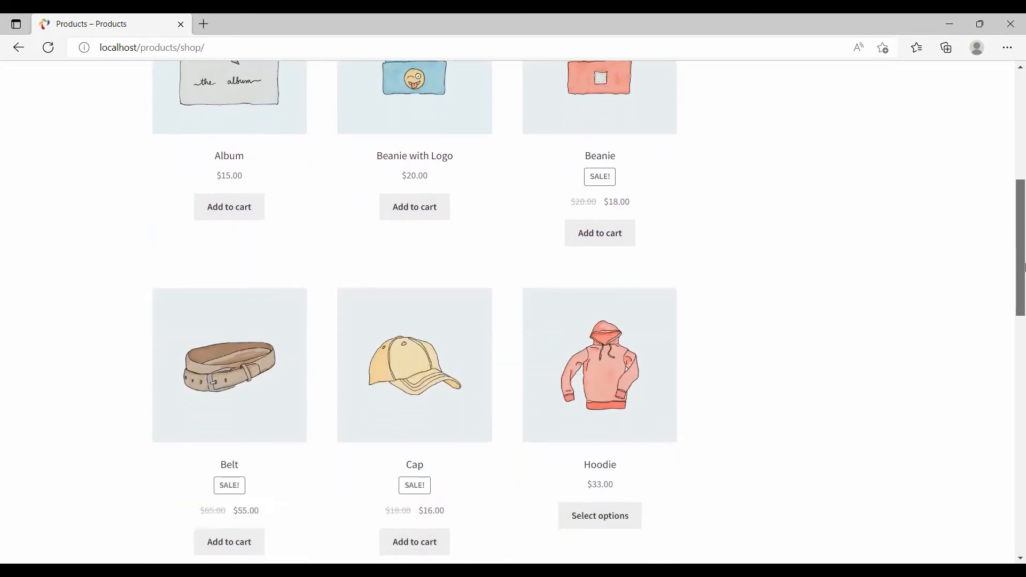
scroll("down", 3)
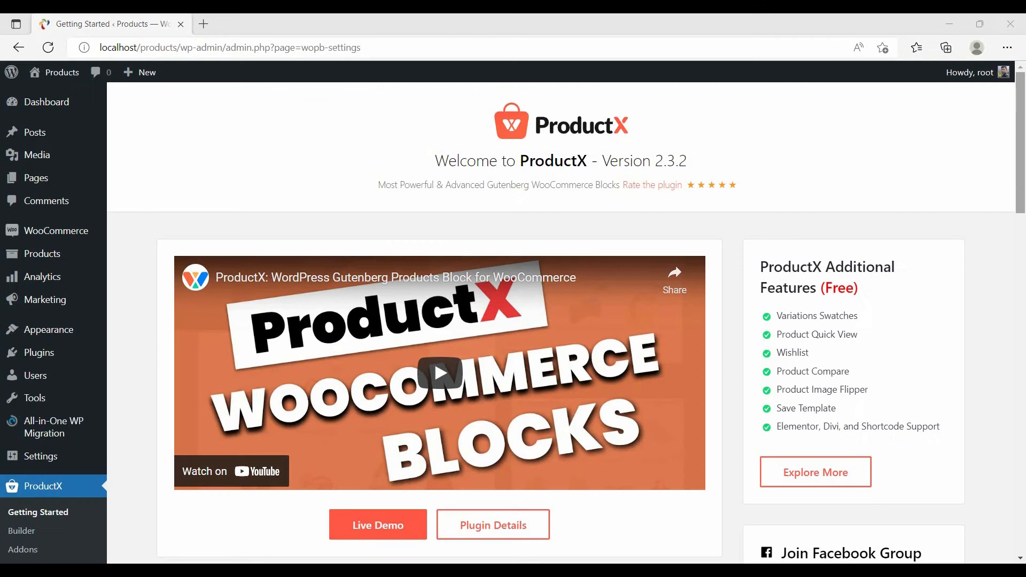
Enable the Builder addon on the ProductX Addons page, next to Compare
scroll("down", 3)
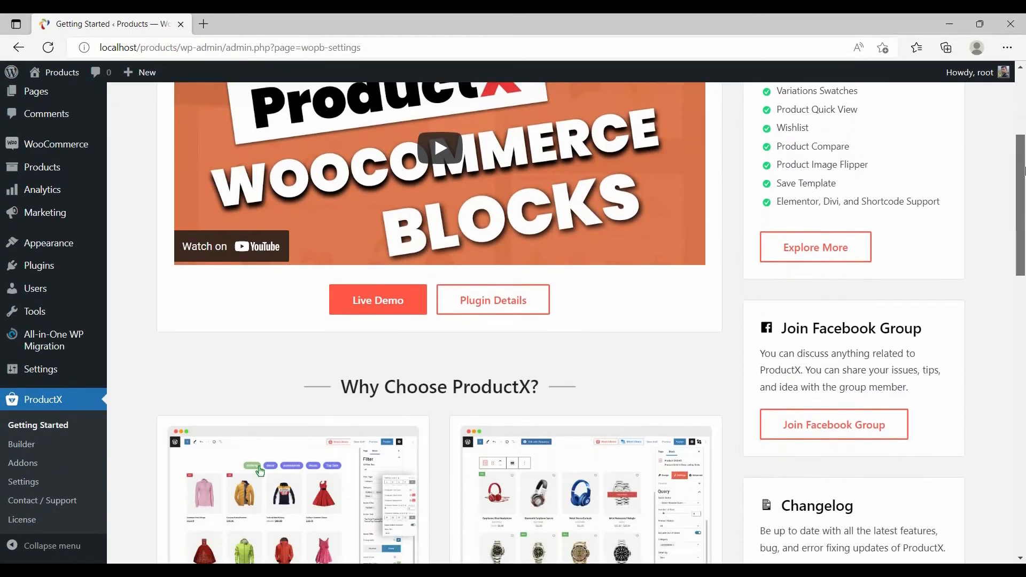
scroll("down", 3)
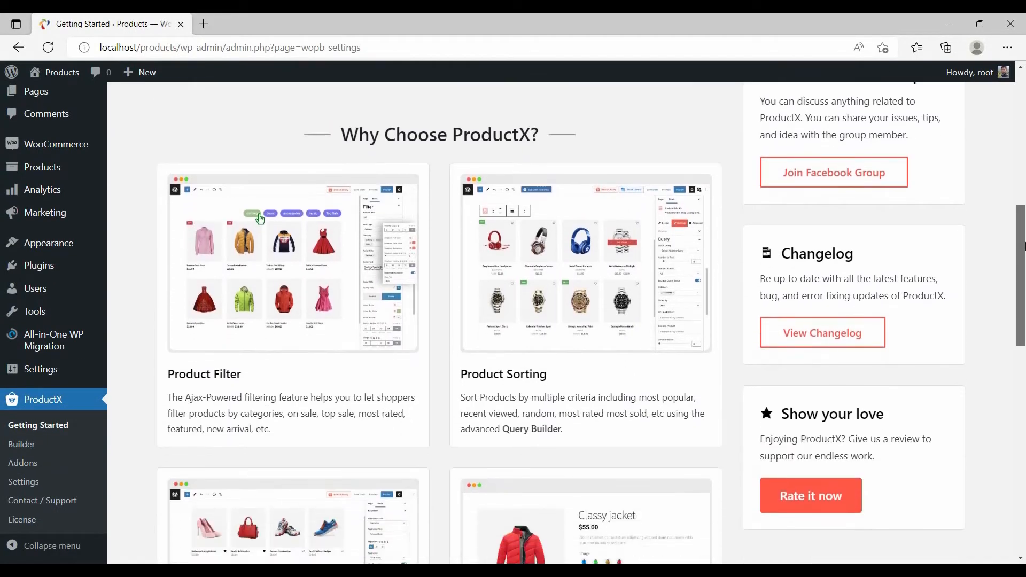
scroll("down", 3)
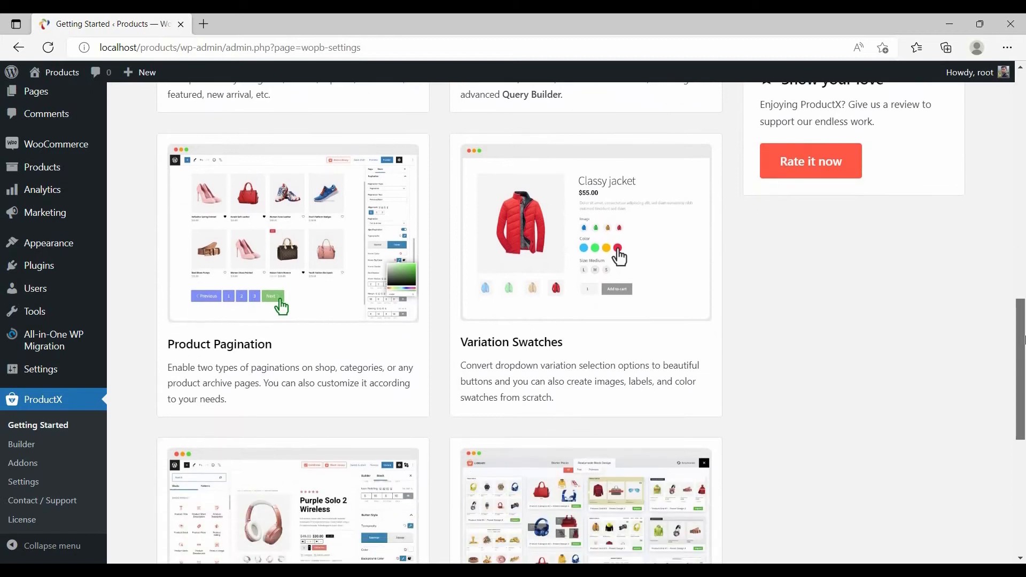
scroll("up", 3)
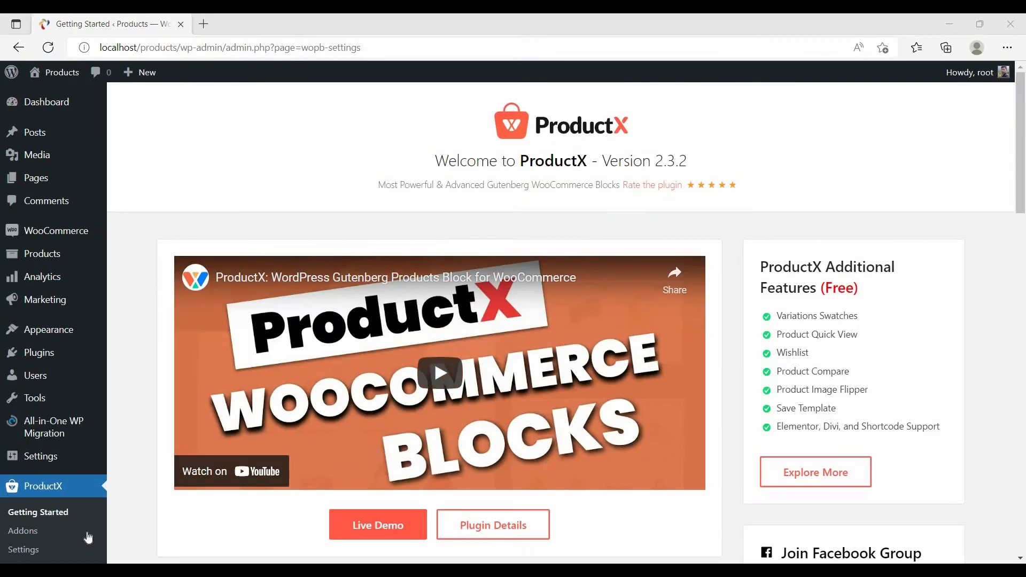
left_click(23, 531)
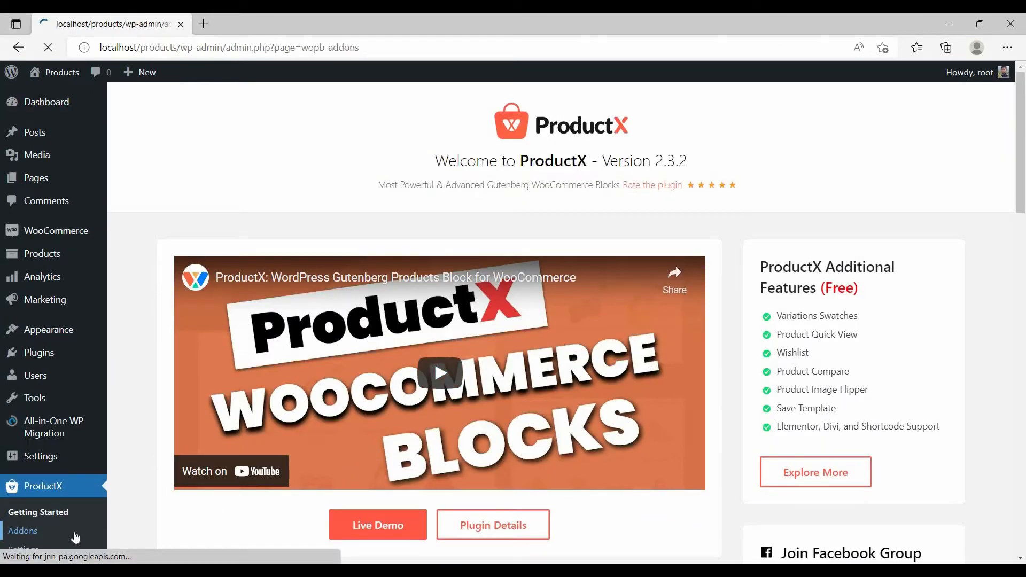
left_click(22, 531)
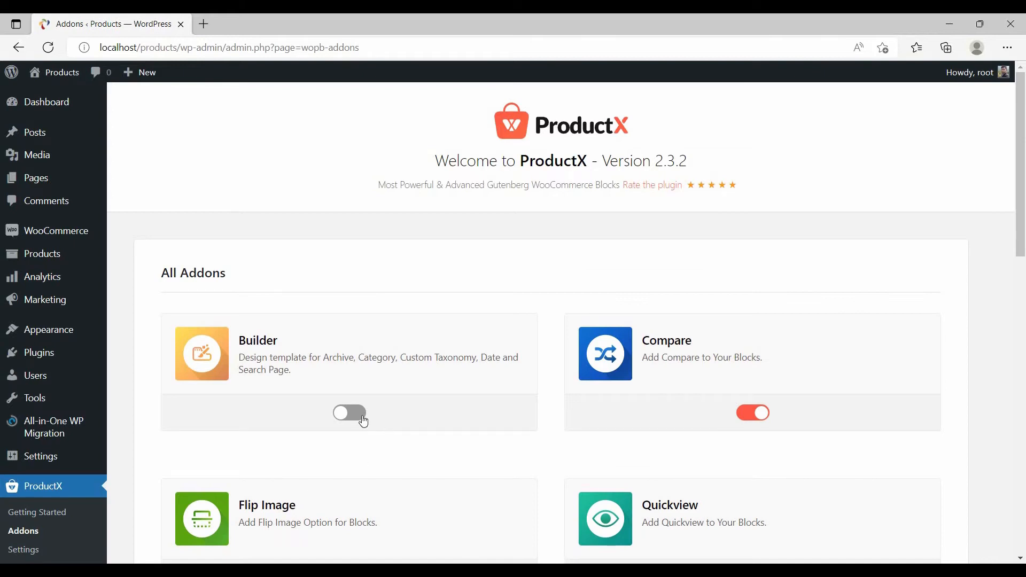
left_click(349, 413)
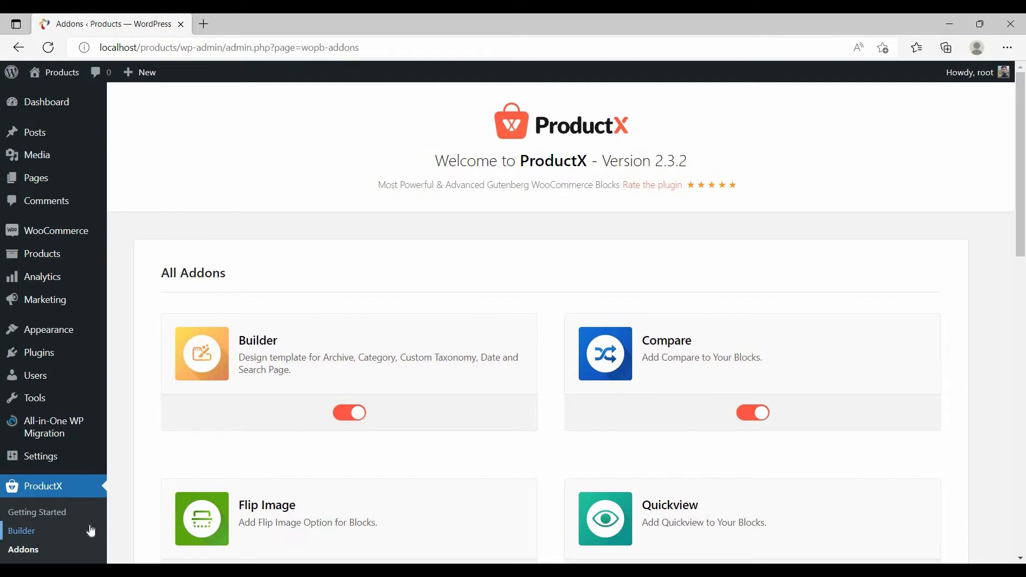
Create a Builder template named Shop of type Shop and open it for editing
left_click(21, 535)
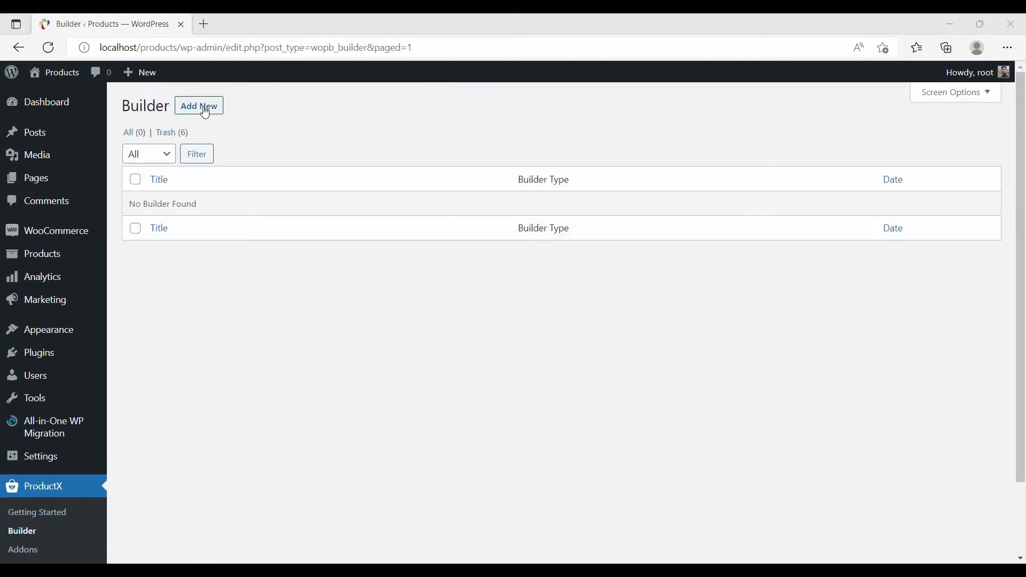
left_click(199, 106)
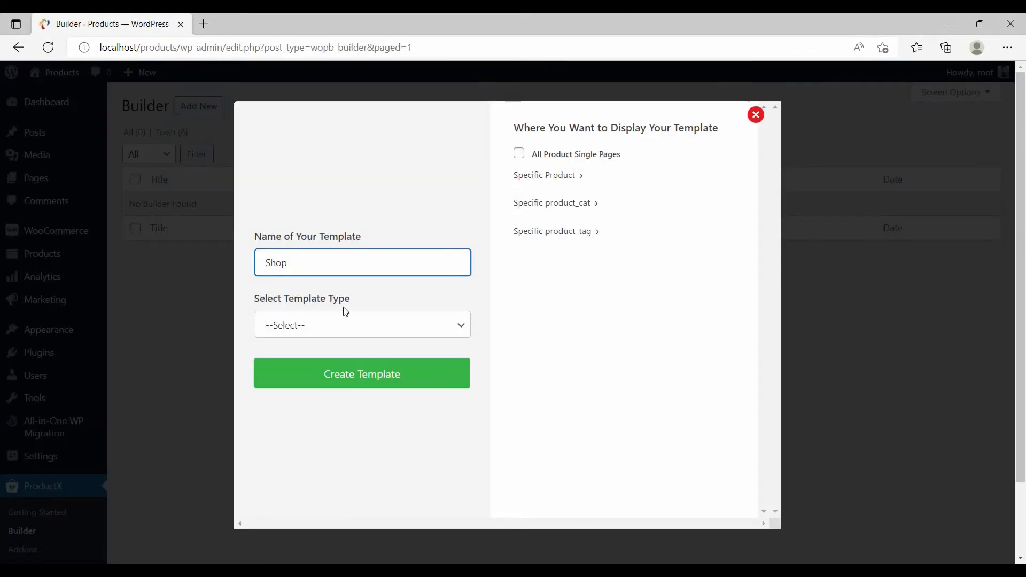
left_click(362, 325)
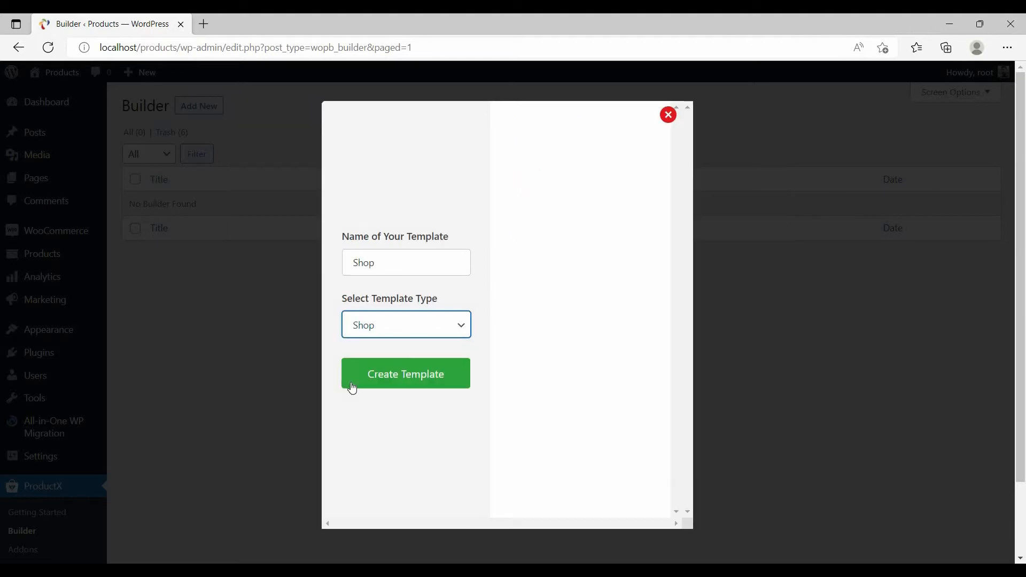
left_click(406, 374)
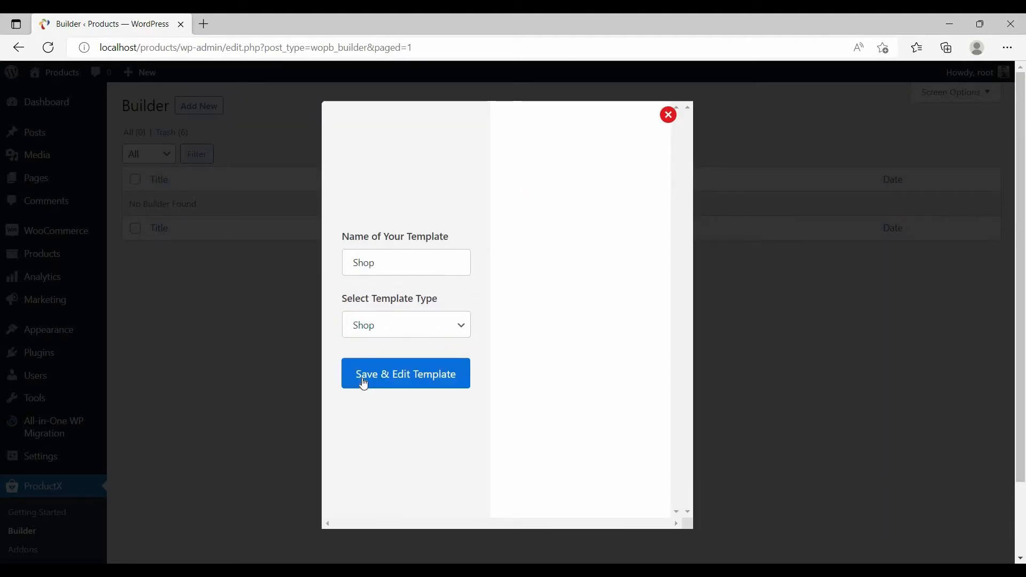
left_click(405, 375)
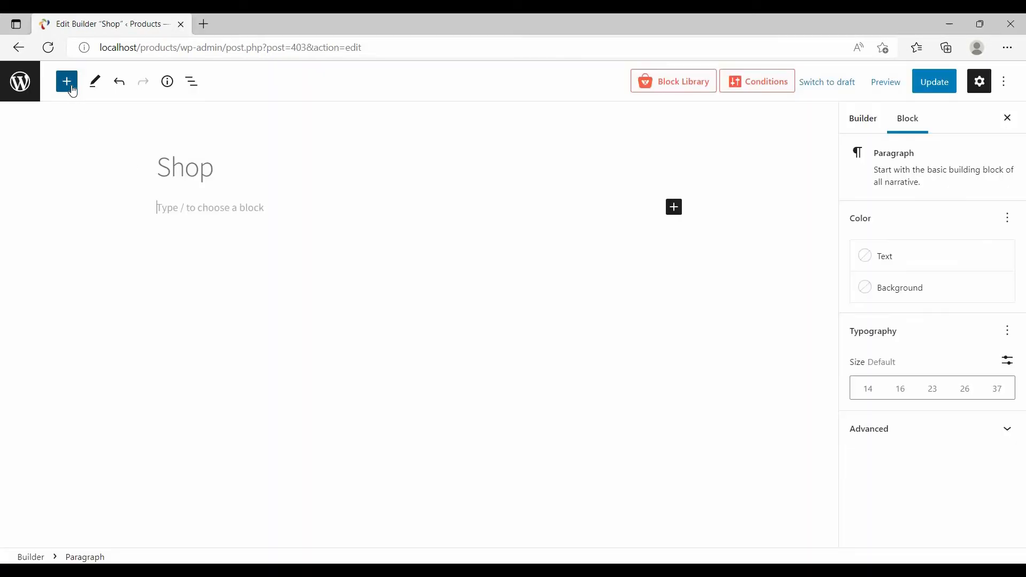
Add a Product Grid block with a category filter for Accessories, Clothing, Hoodies and Music
left_click(65, 82)
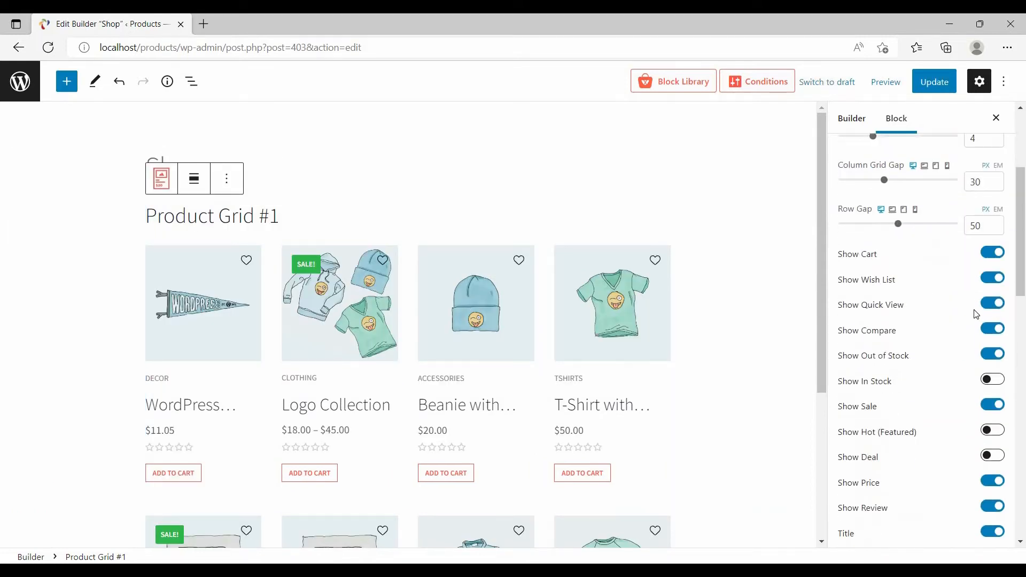
scroll("down", 3)
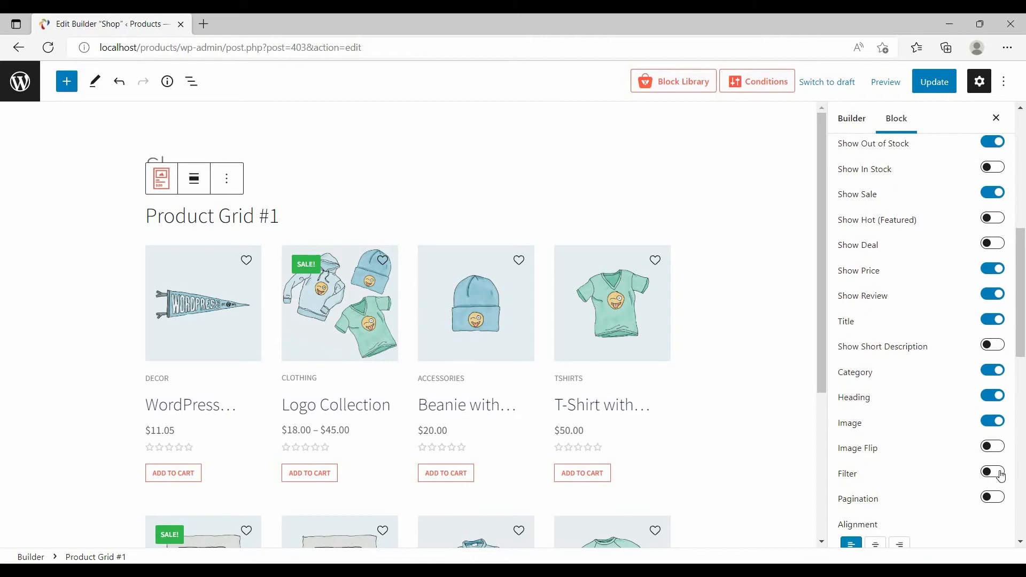
left_click(992, 471)
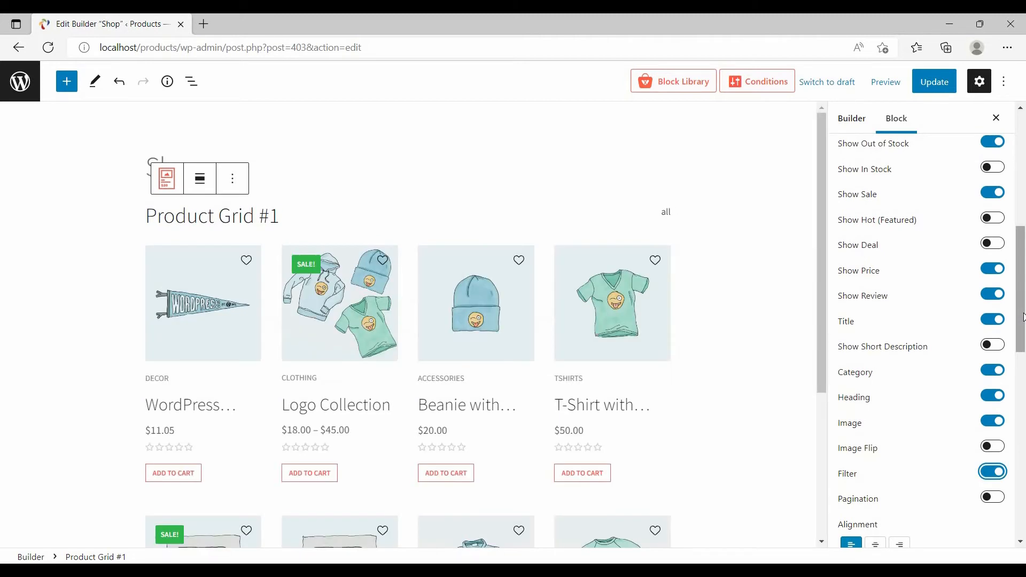
left_click(992, 472)
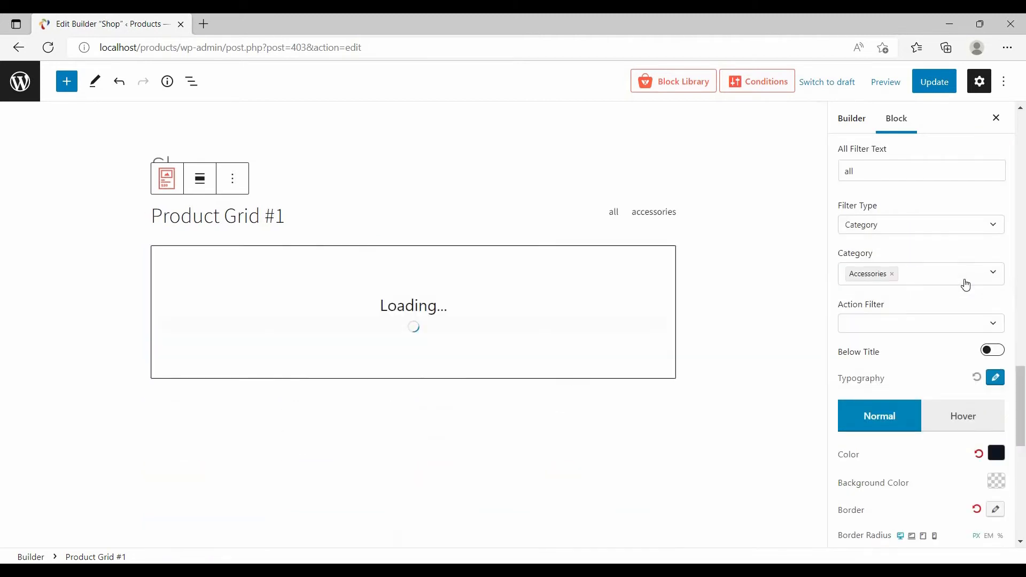
left_click(990, 274)
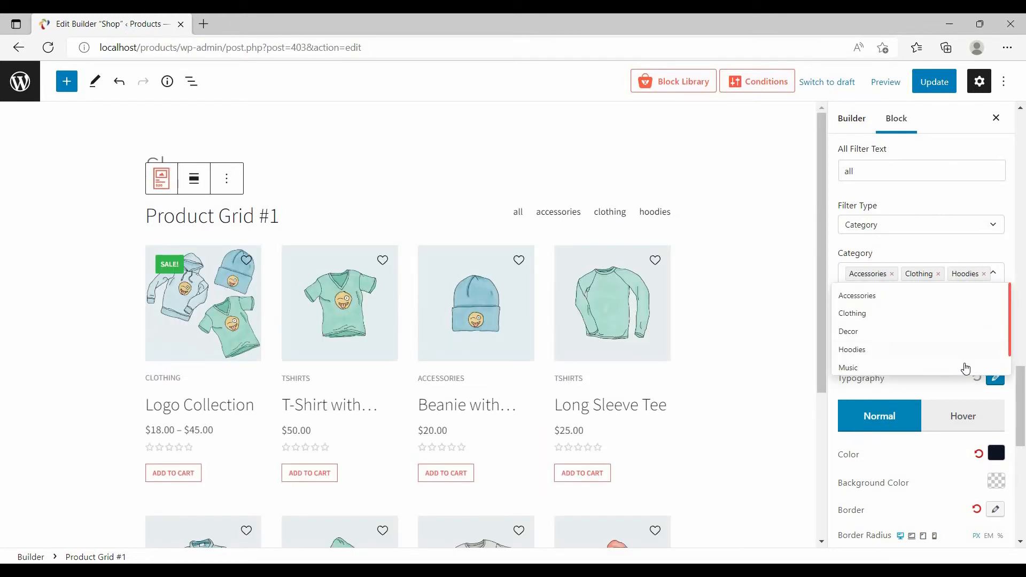
left_click(848, 367)
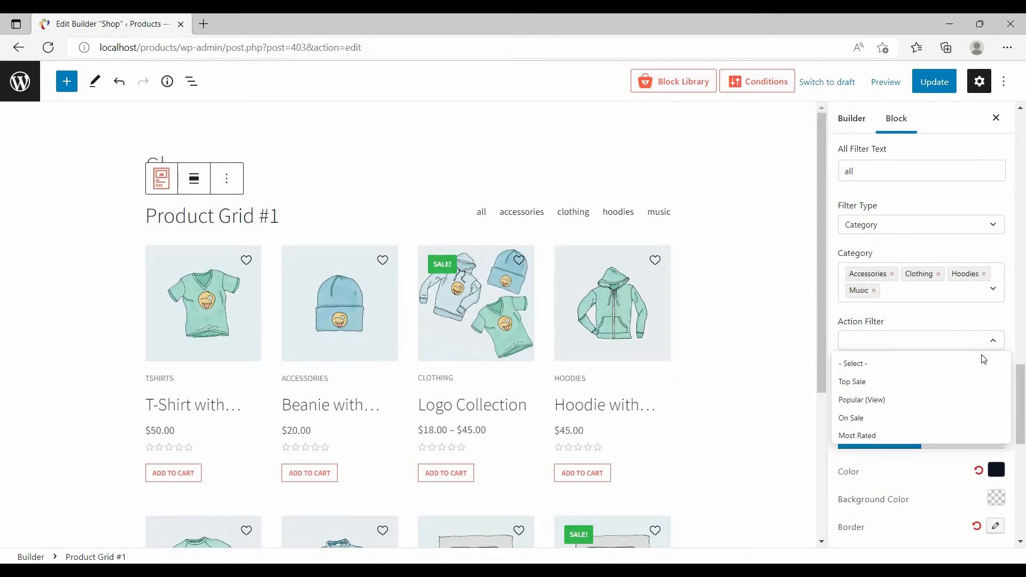
Try a Most Rated action filter, then remove it to leave Action Filter empty
left_click(857, 435)
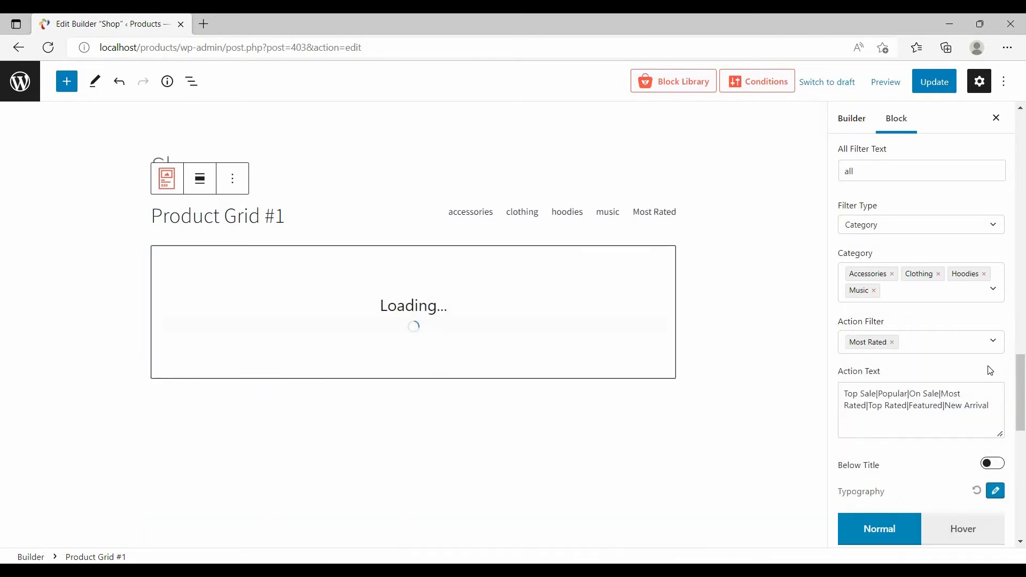
left_click(991, 342)
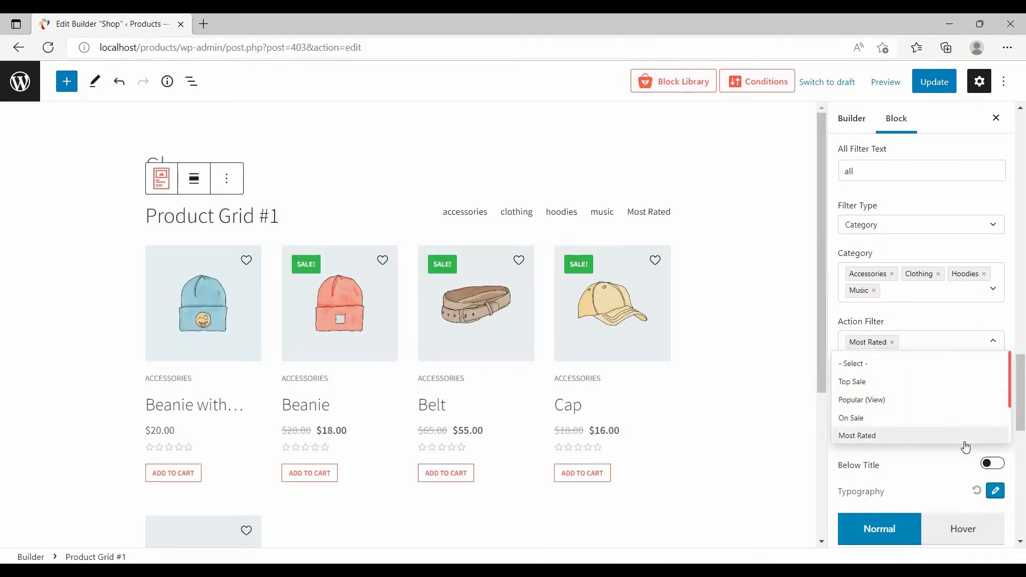
left_click(851, 418)
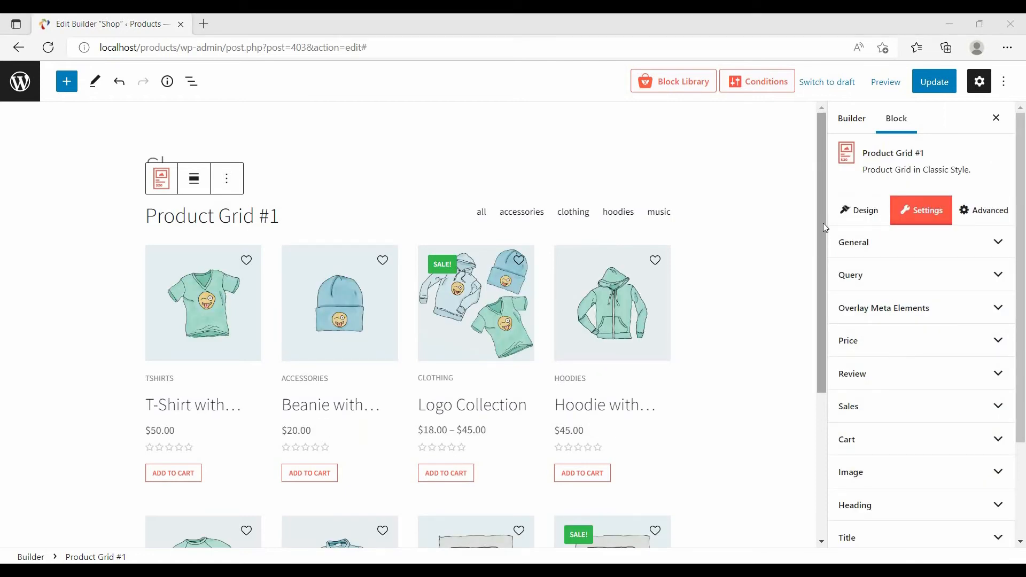
Enable pagination for the product grid
scroll("down", 3)
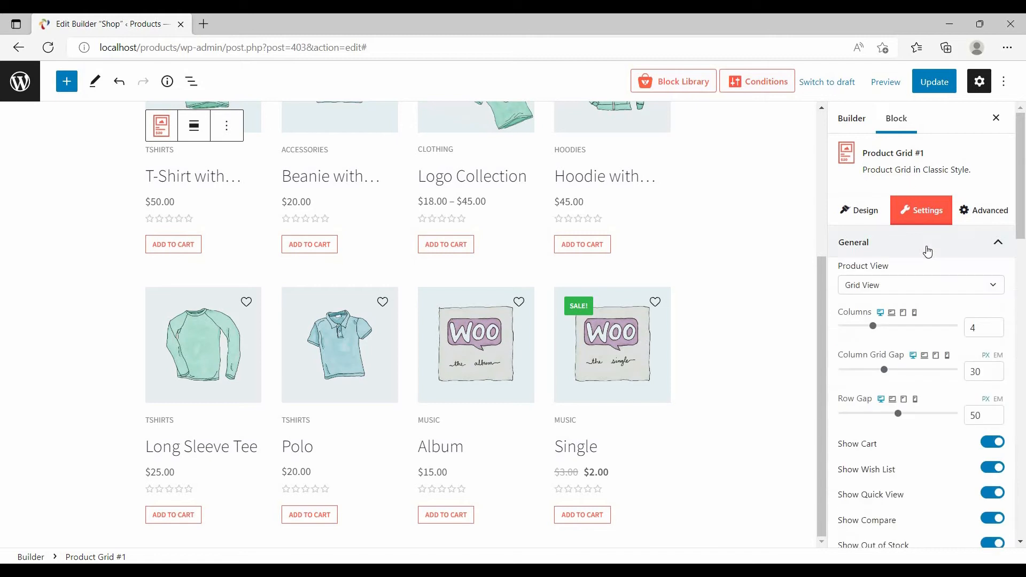
scroll("down", 3)
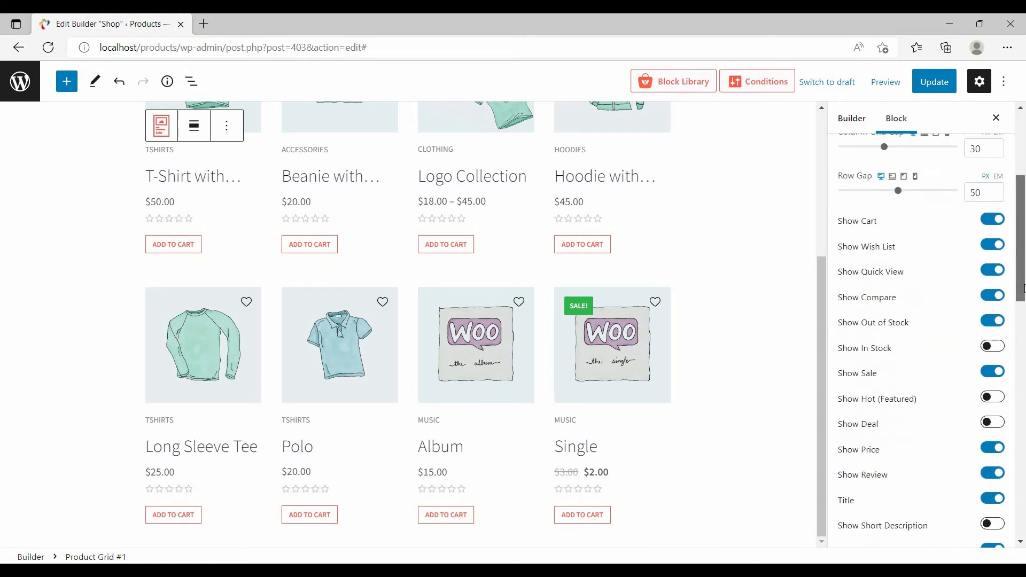
scroll("down", 3)
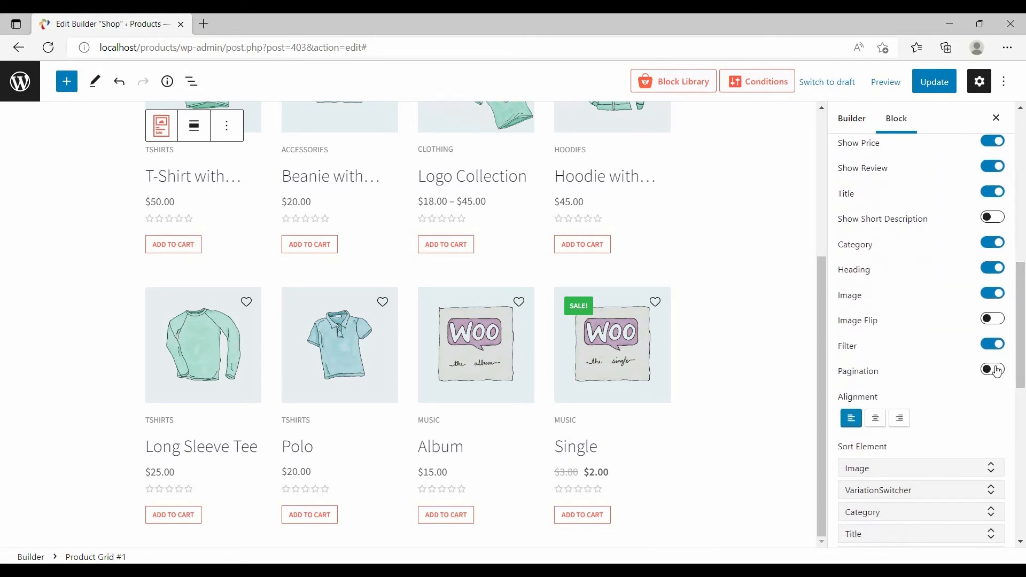
left_click(992, 369)
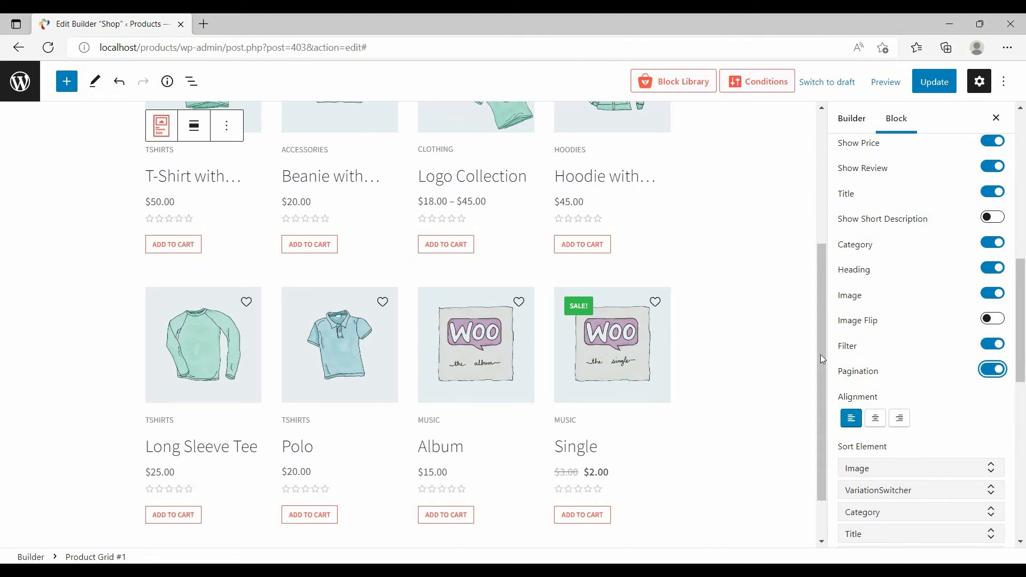
scroll("down", 3)
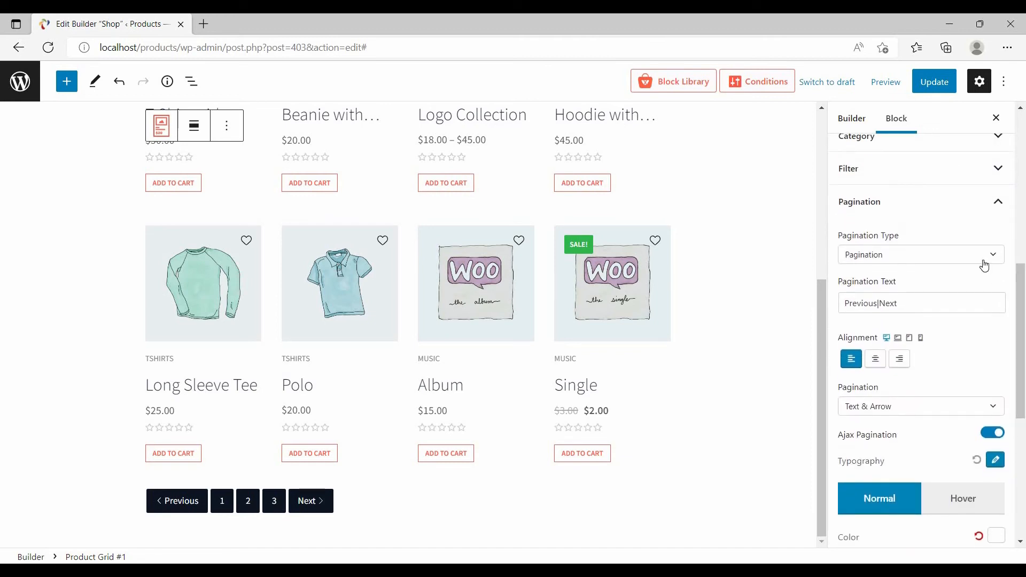
Set numbered Pagination type with Text & Arrow style showing Previous and Next labels
left_click(920, 254)
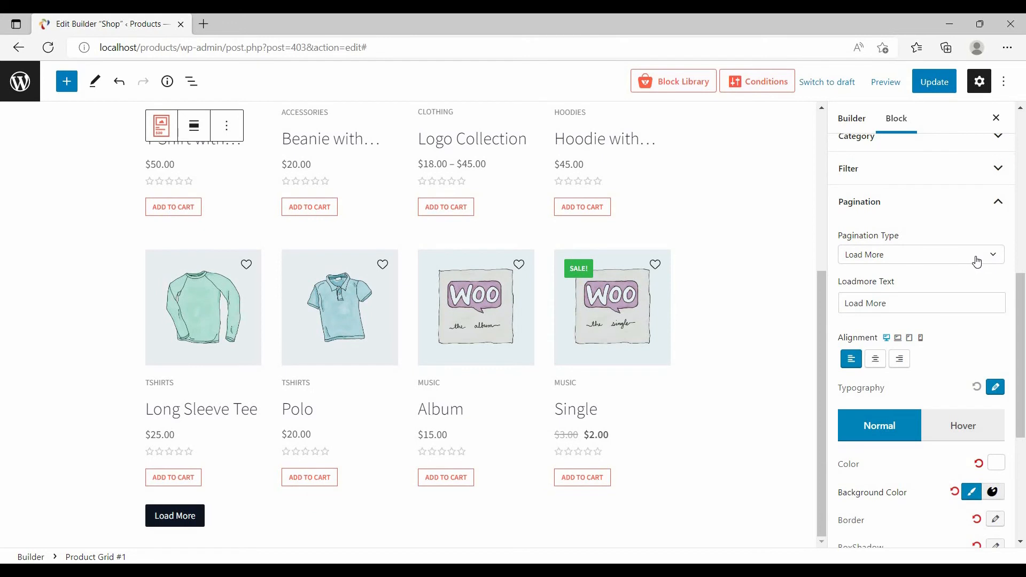
left_click(919, 254)
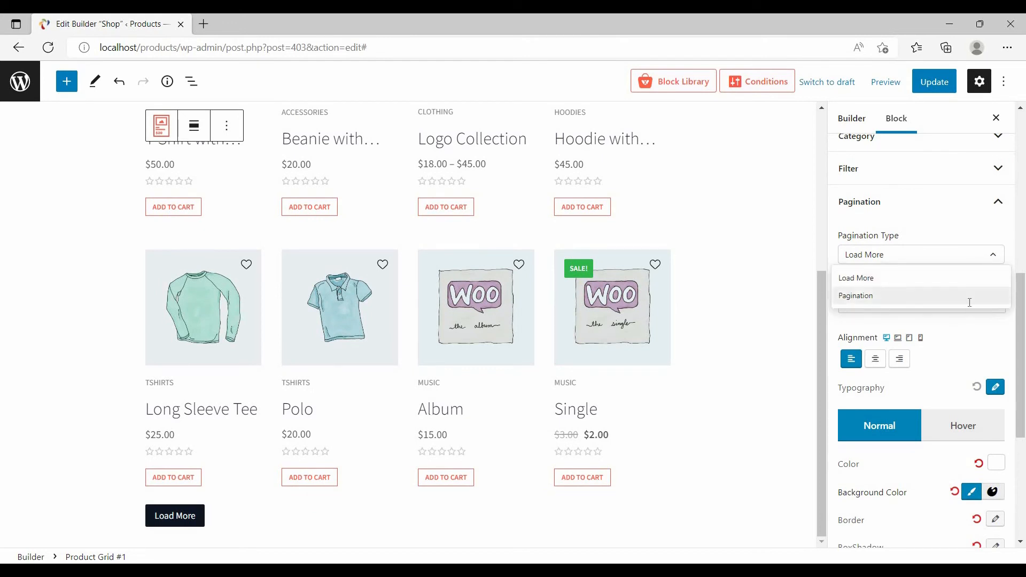
left_click(855, 295)
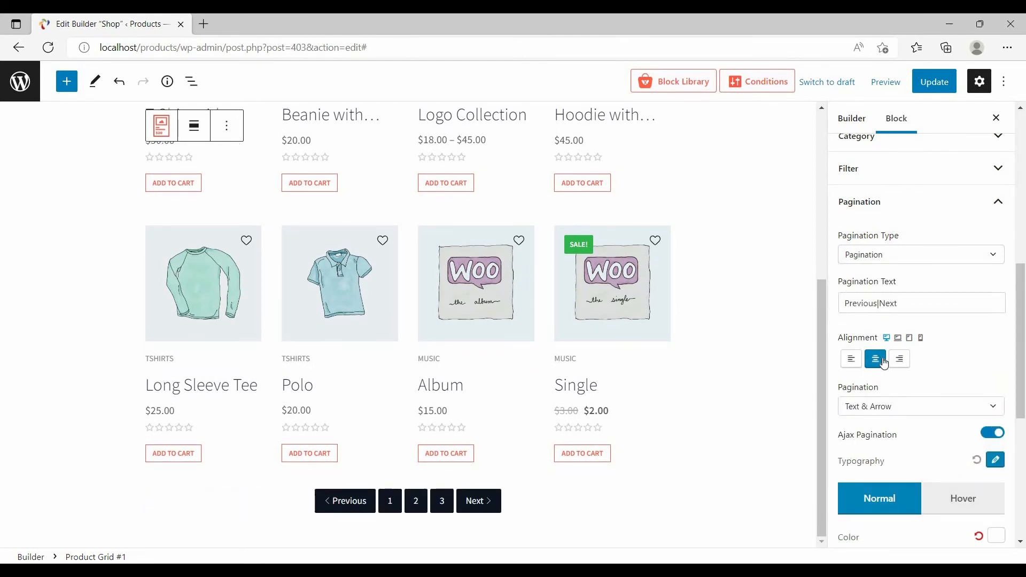
left_click(920, 407)
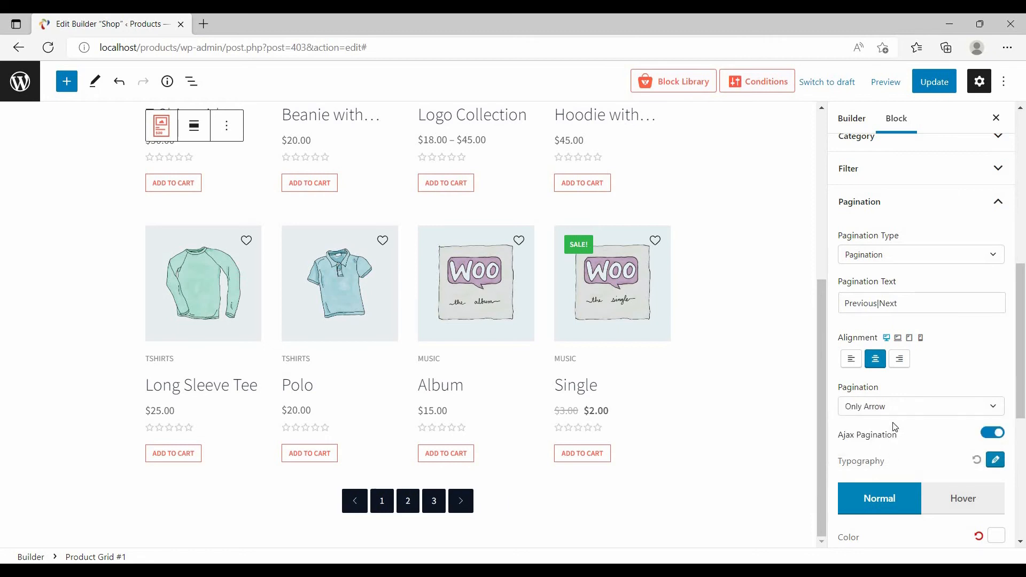
left_click(919, 406)
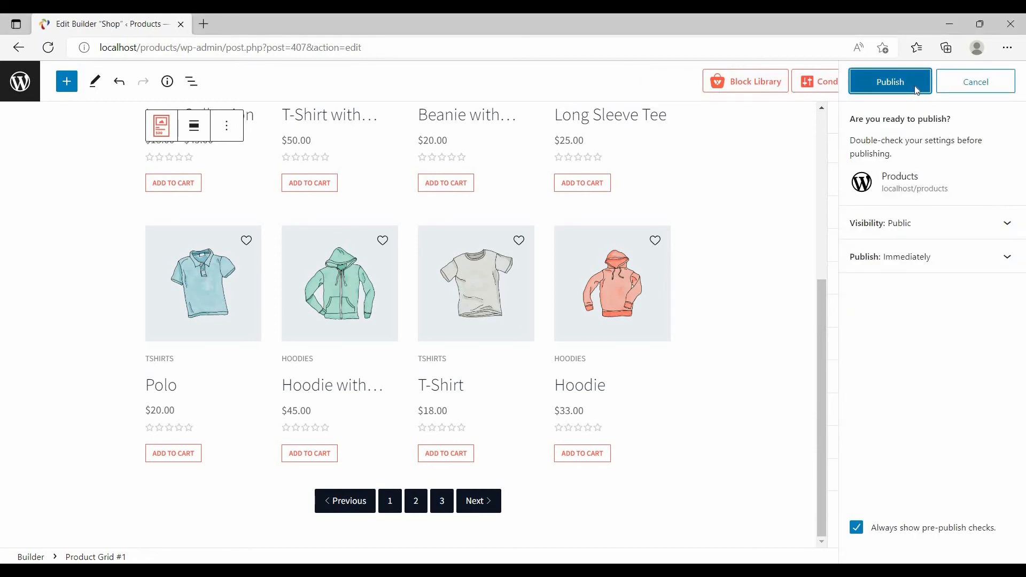
Publish the Shop template and view the live shop page
left_click(889, 82)
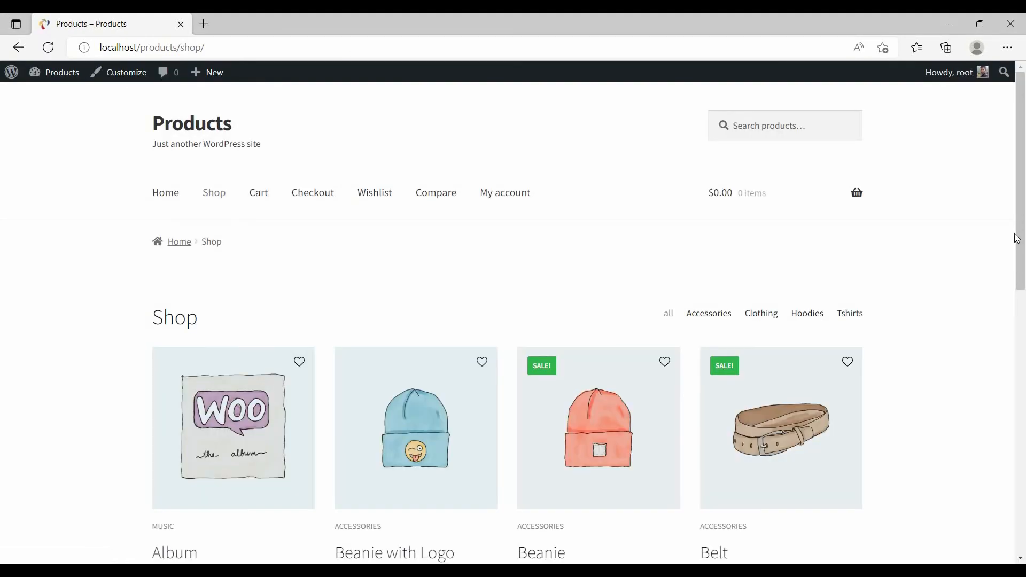
scroll("down", 3)
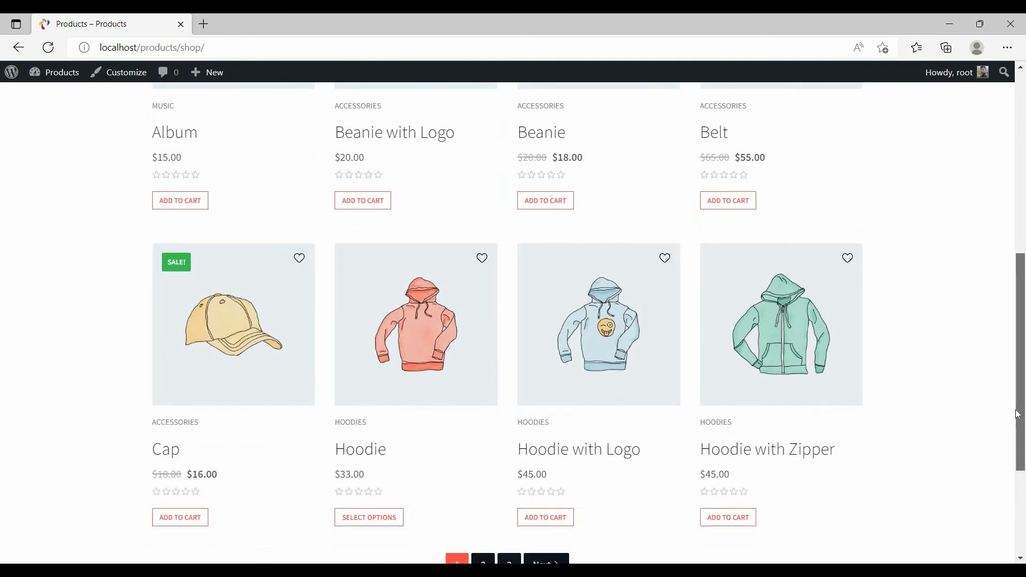
scroll("up", 3)
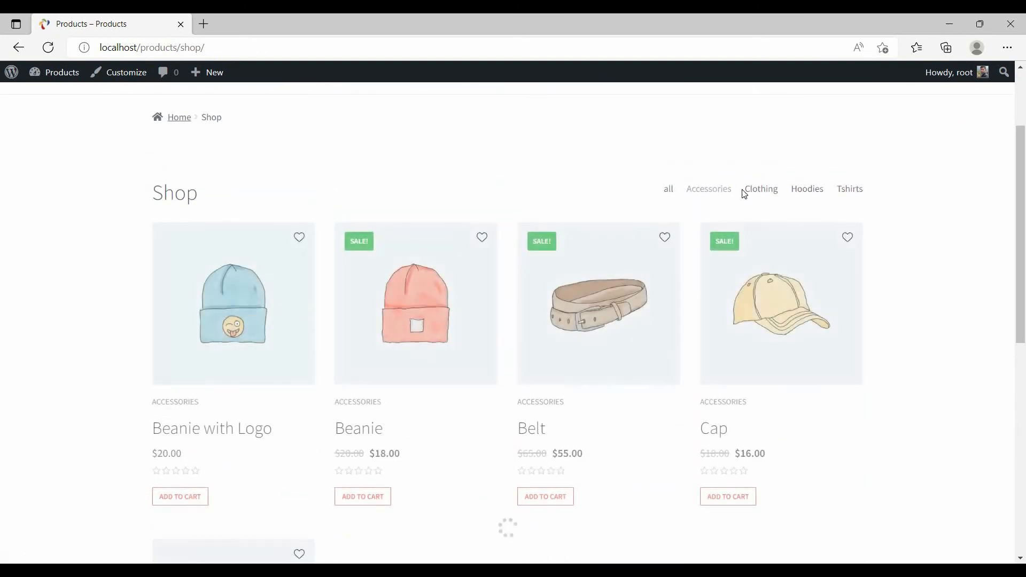
Filter the shop to Hoodies and move to page 2 of the results
left_click(760, 189)
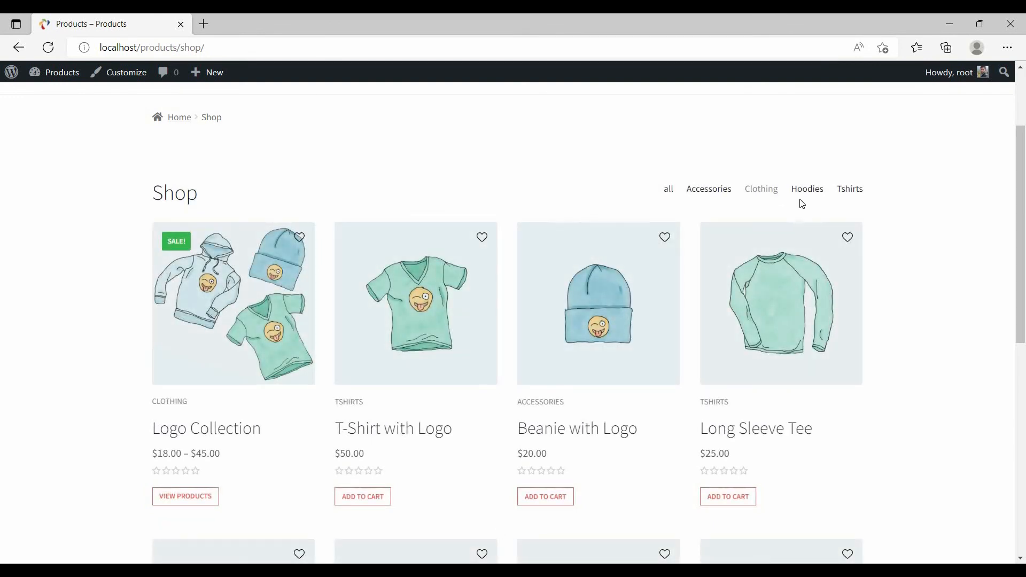
left_click(807, 189)
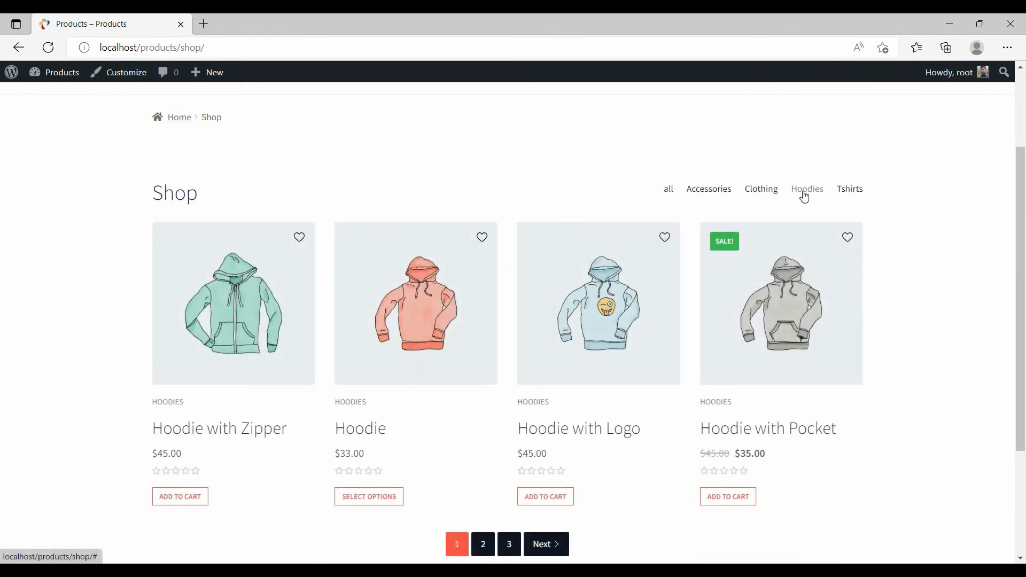
left_click(482, 544)
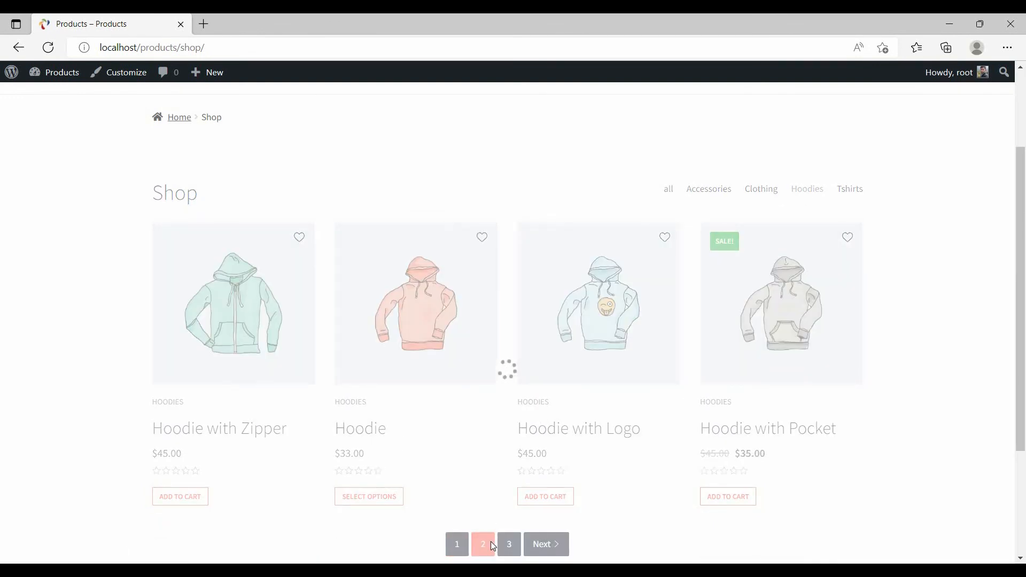
left_click(482, 544)
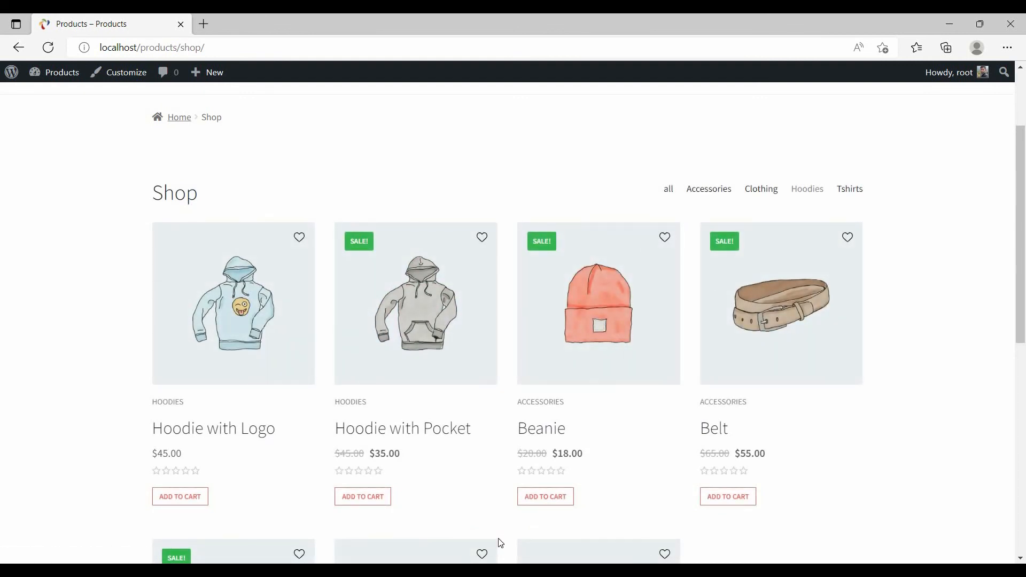